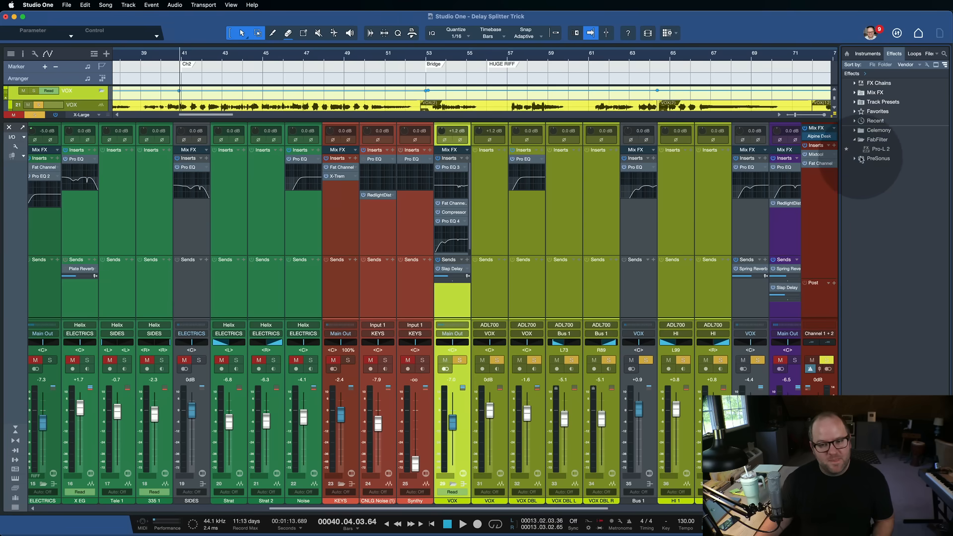
Expand the PreSonus effects folder and scroll the mixer over to the vocal channels.
{"action": "left_click", "coordinate": [878, 158]}
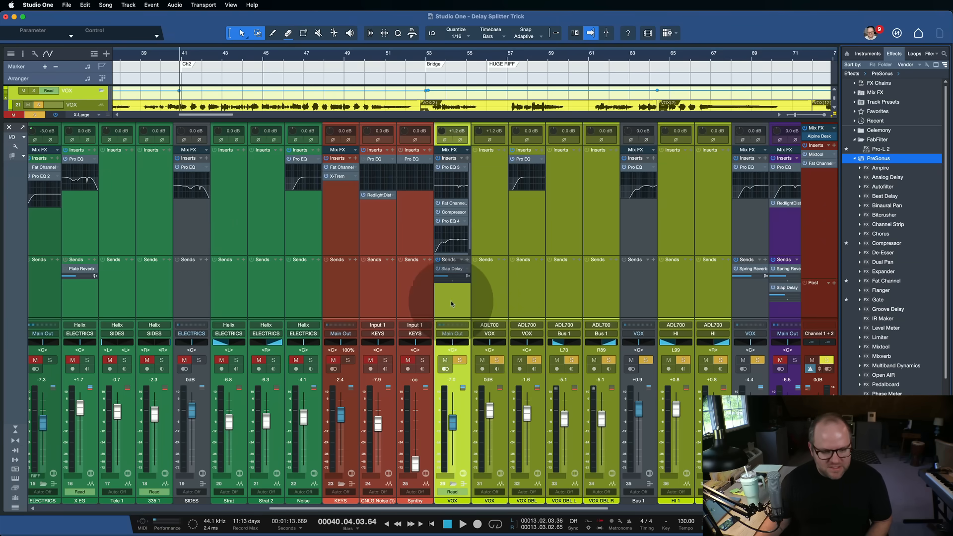
{"action": "scroll", "scroll_direction": "right", "scroll_amount": 3}
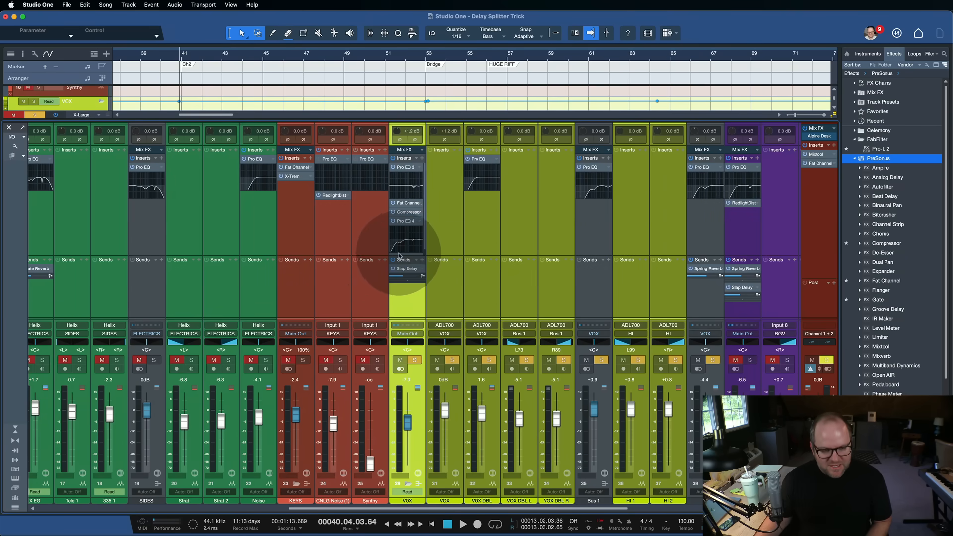
{"action": "scroll", "scroll_direction": "right", "scroll_amount": 3}
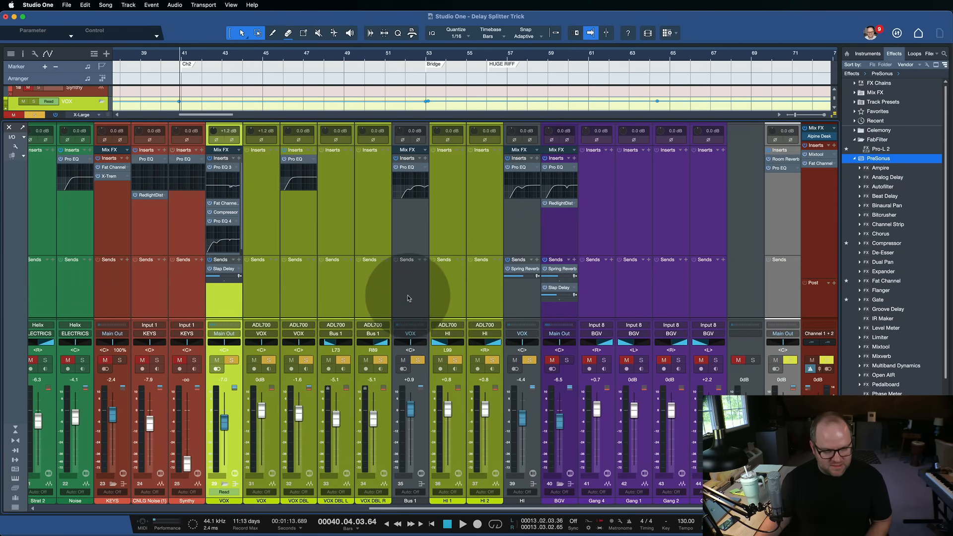
{"action": "left_click", "coordinate": [14, 508]}
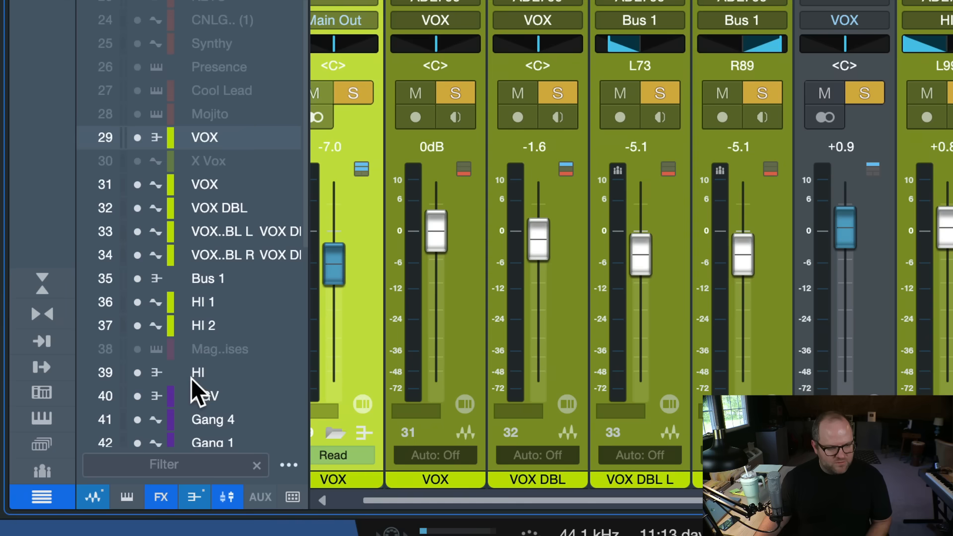
Scroll through the Channel List to leave only the VOX and FX channels visible.
{"action": "scroll", "scroll_direction": "down", "scroll_amount": 3}
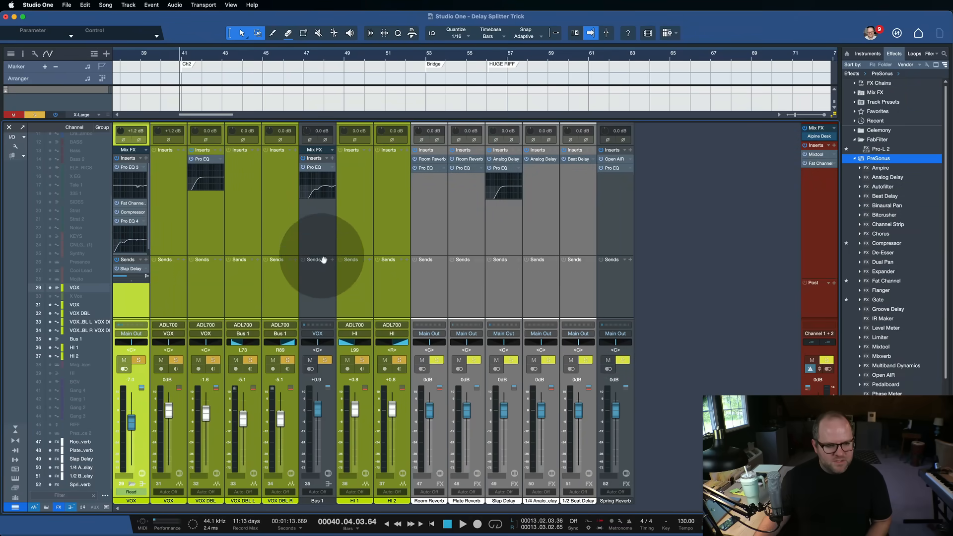
{"action": "mouse_move", "coordinate": [436, 260]}
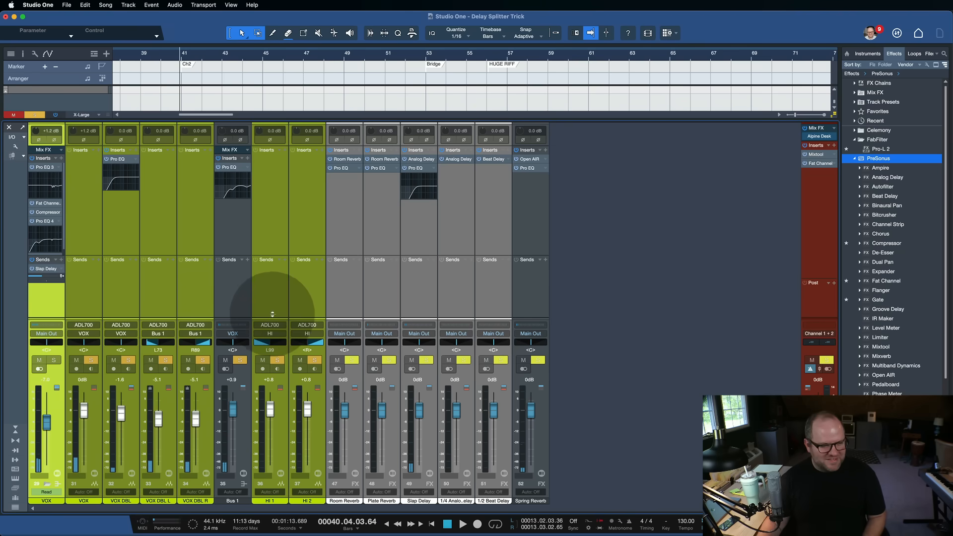
Close the Channel List and bring the Slap Delay FX channel into view.
{"action": "left_click", "coordinate": [54, 360]}
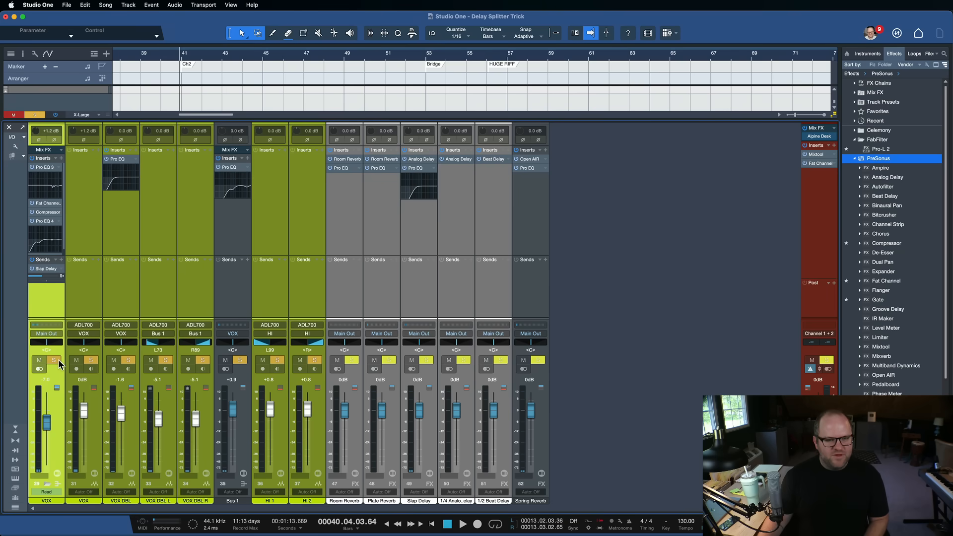
{"action": "left_click", "coordinate": [419, 333]}
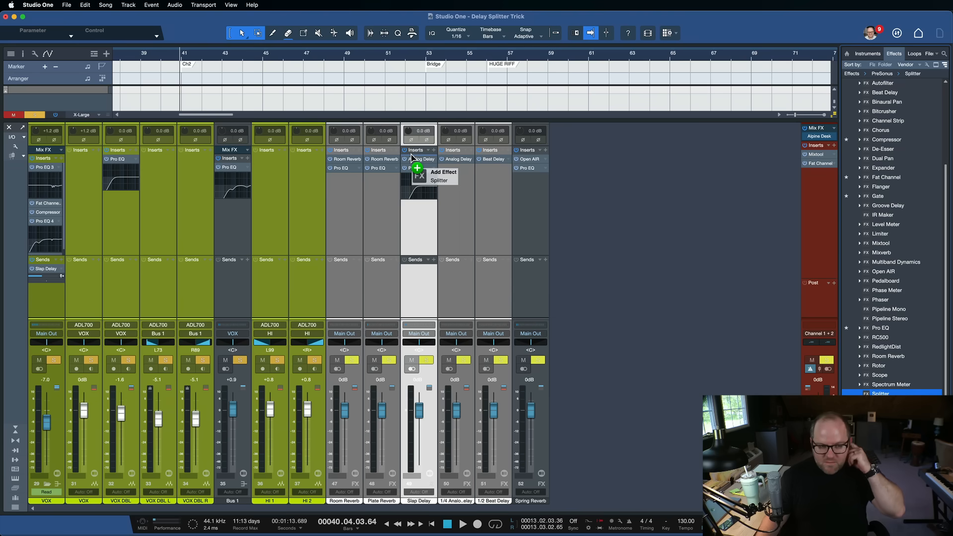
Insert a two-way Splitter on Slap Delay, ahead of Analog Delay and Pro EQ.
{"action": "left_click", "coordinate": [439, 180]}
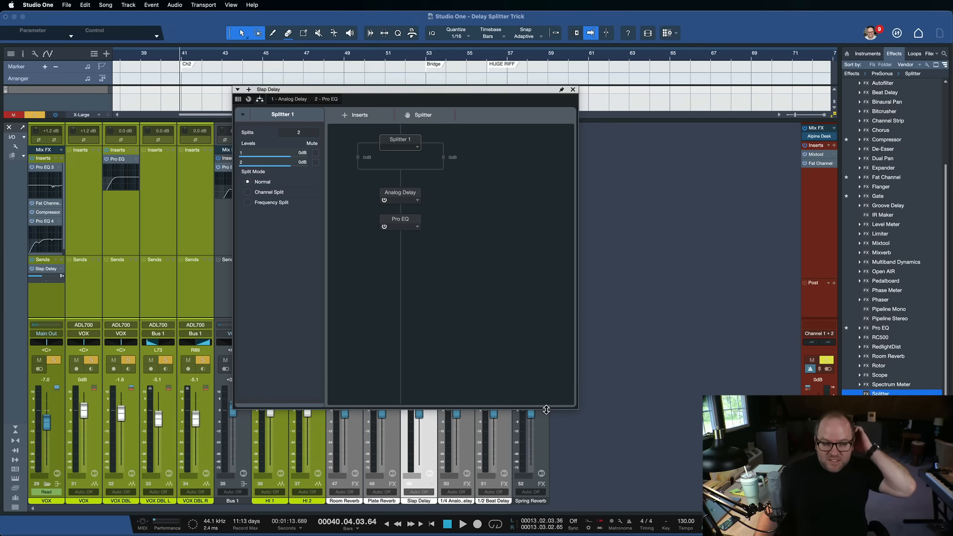
{"action": "mouse_move", "coordinate": [412, 98]}
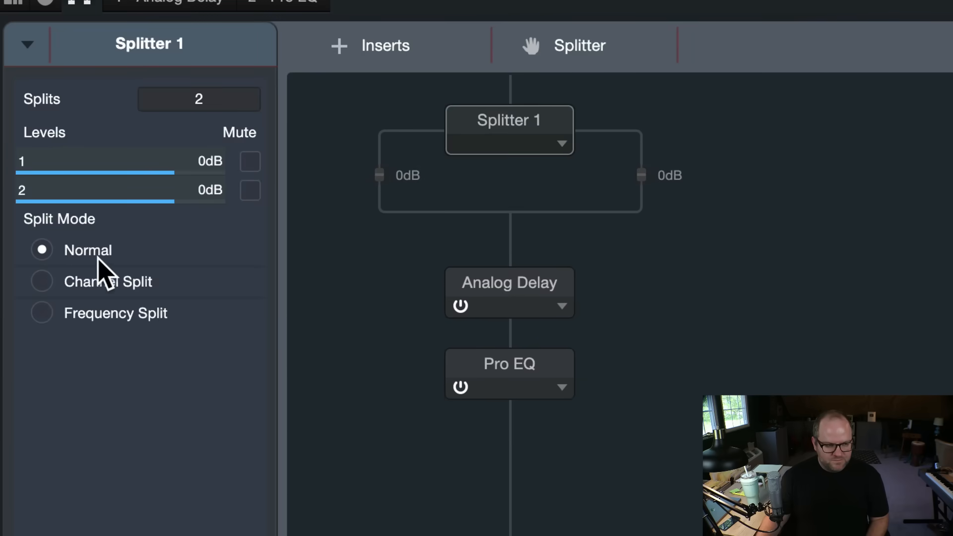
{"action": "mouse_move", "coordinate": [627, 201]}
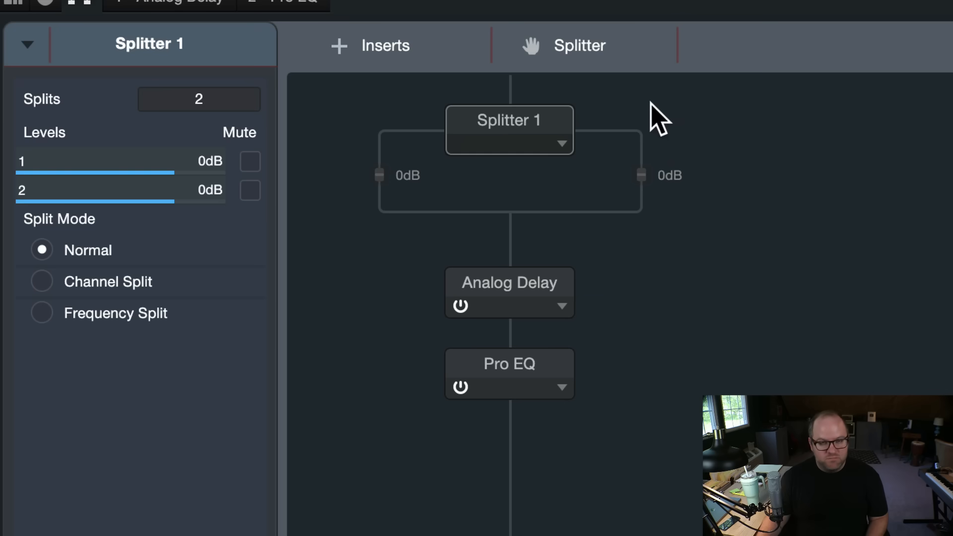
Switch Splitter 1 from Channel Split to Frequency Split mode.
{"action": "left_click", "coordinate": [41, 281]}
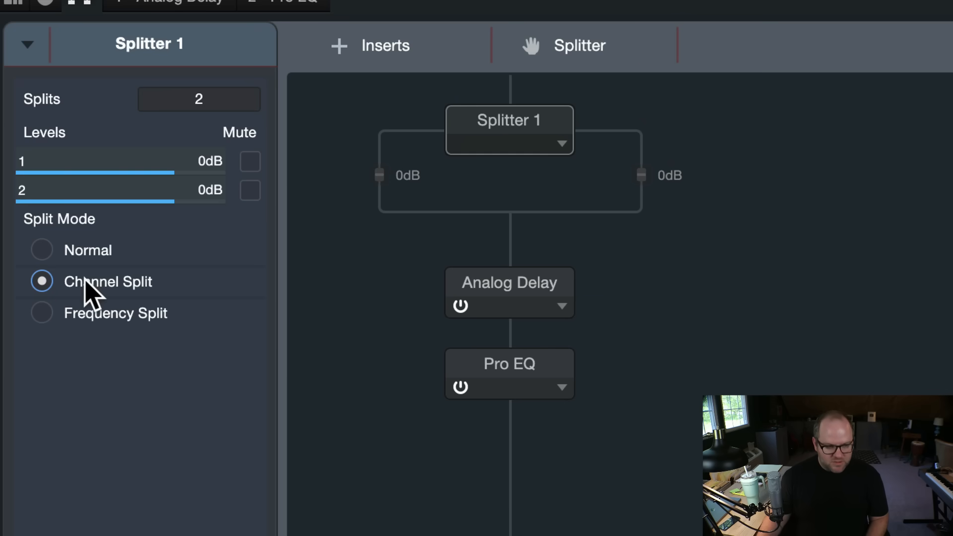
{"action": "mouse_move", "coordinate": [663, 176]}
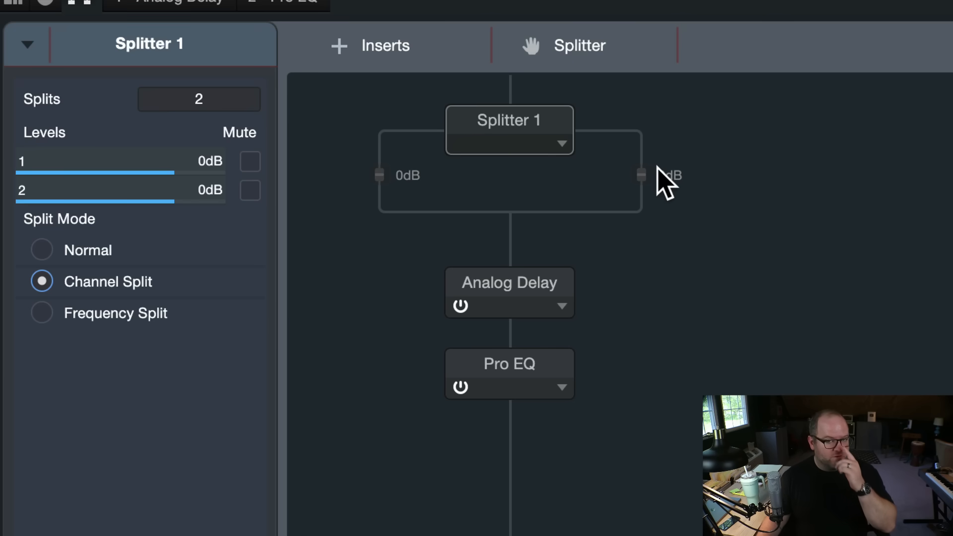
{"action": "left_click", "coordinate": [41, 312]}
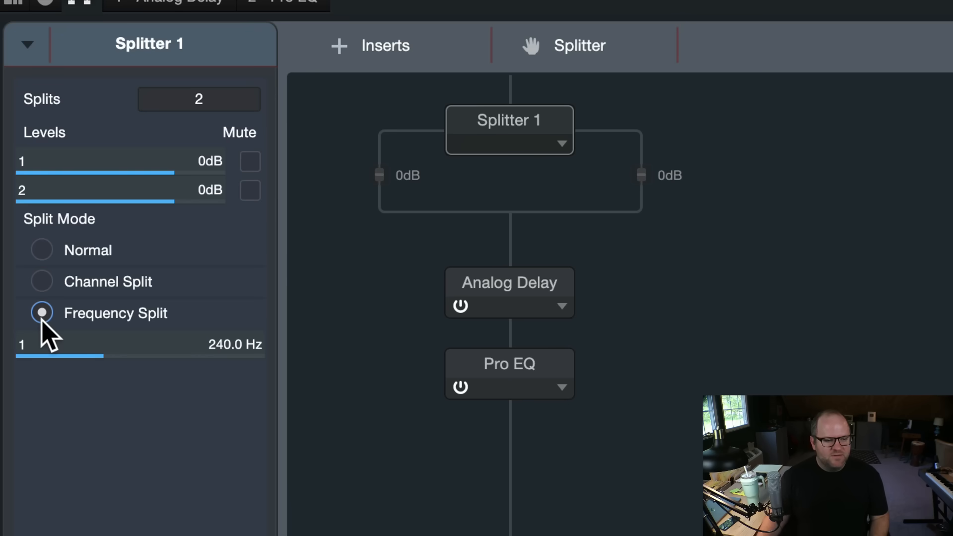
Drag Splitter 1's crossover slider until it settles at about 1.01 kHz.
{"action": "left_click_drag", "start_coordinate": [59, 344], "coordinate": [258, 344]}
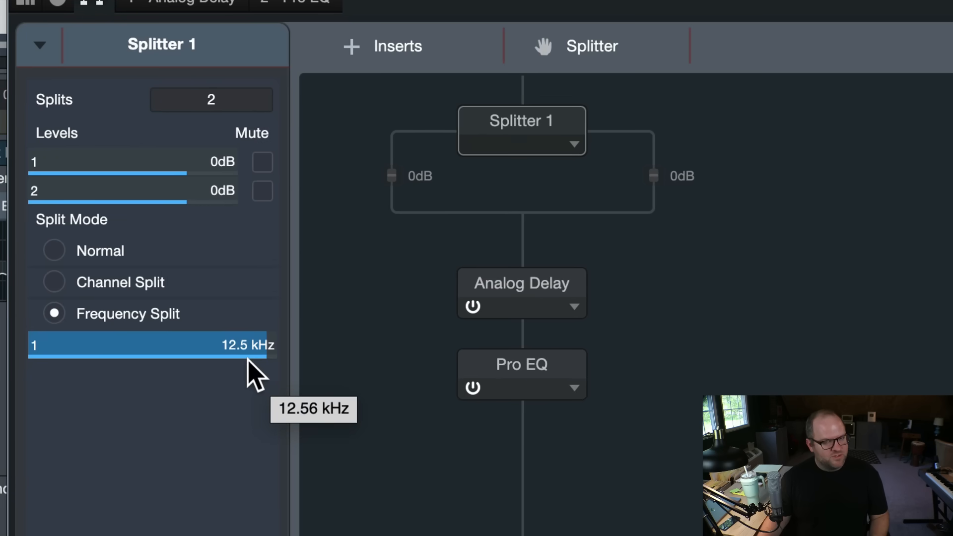
{"action": "left_click_drag", "start_coordinate": [255, 345], "coordinate": [149, 345]}
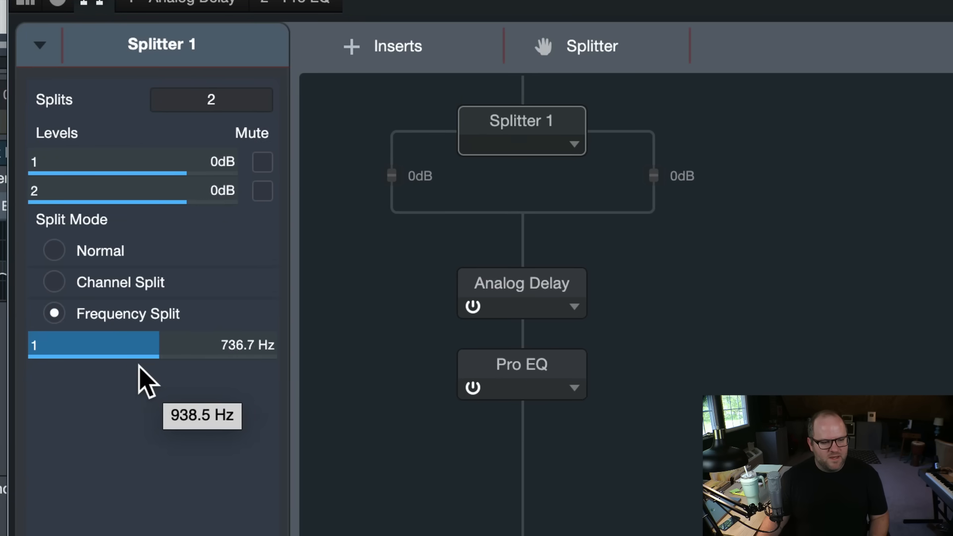
{"action": "left_click_drag", "start_coordinate": [146, 345], "coordinate": [262, 344]}
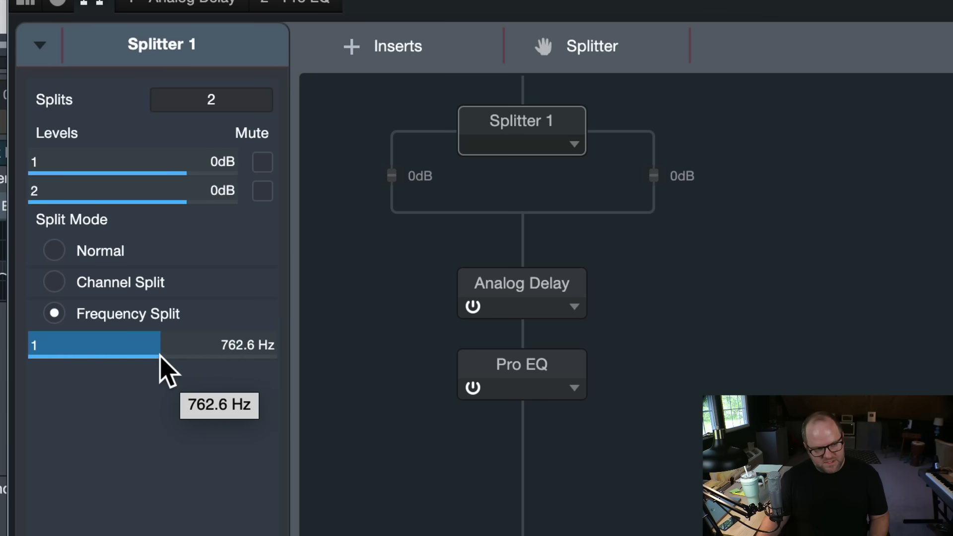
{"action": "left_click_drag", "start_coordinate": [164, 344], "coordinate": [176, 345]}
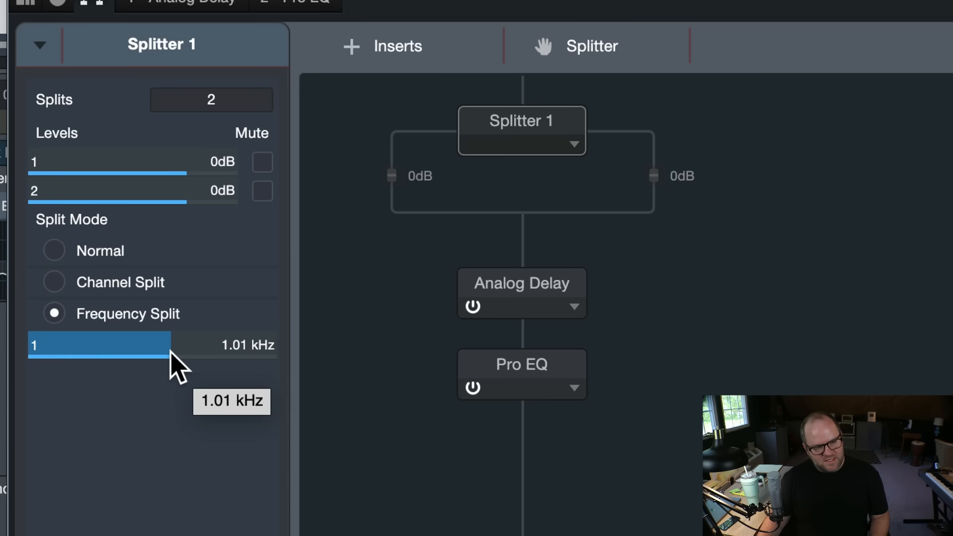
{"action": "left_click_drag", "start_coordinate": [171, 344], "coordinate": [183, 345]}
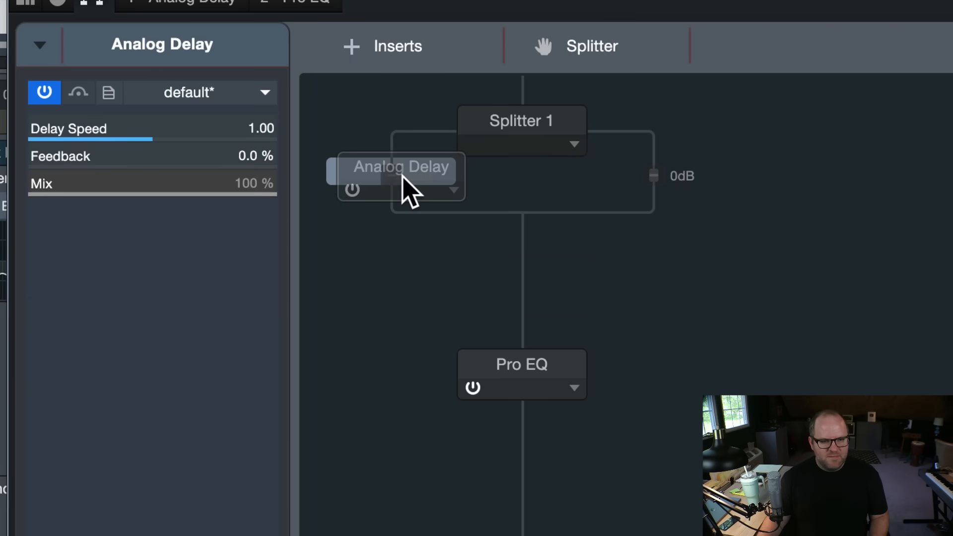
Move Analog Delay onto Splitter 1's first branch and bypass the Pro EQ after it.
{"action": "left_click_drag", "start_coordinate": [401, 177], "coordinate": [391, 211]}
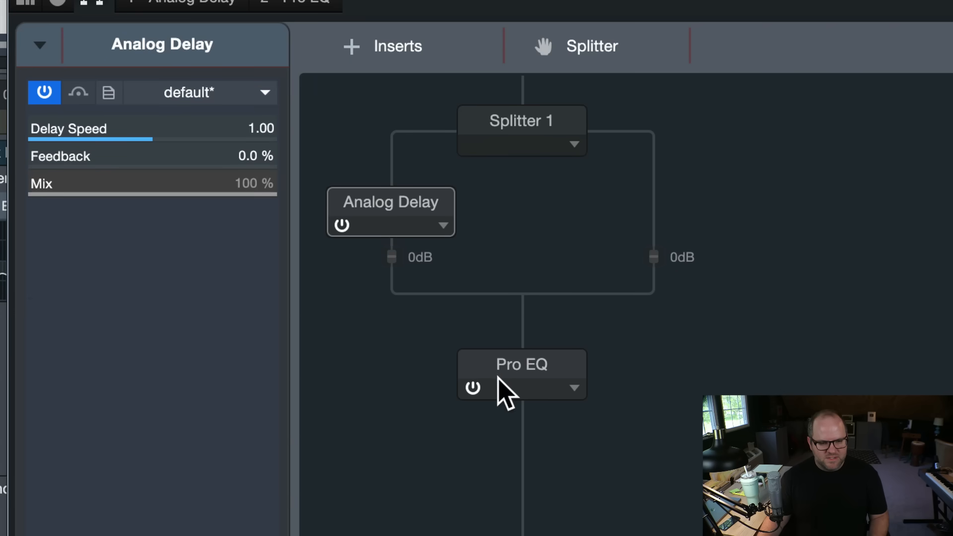
{"action": "left_click", "coordinate": [521, 364]}
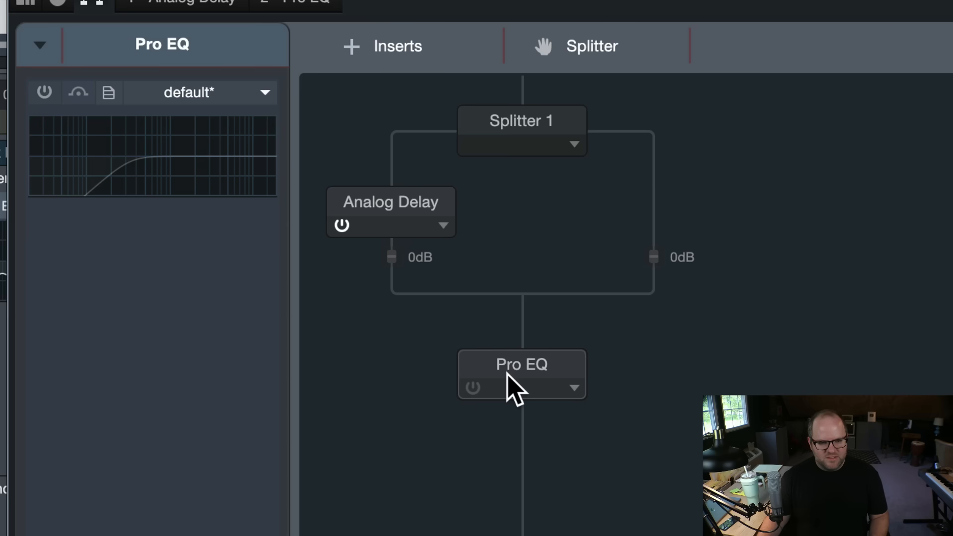
{"action": "mouse_move", "coordinate": [501, 325]}
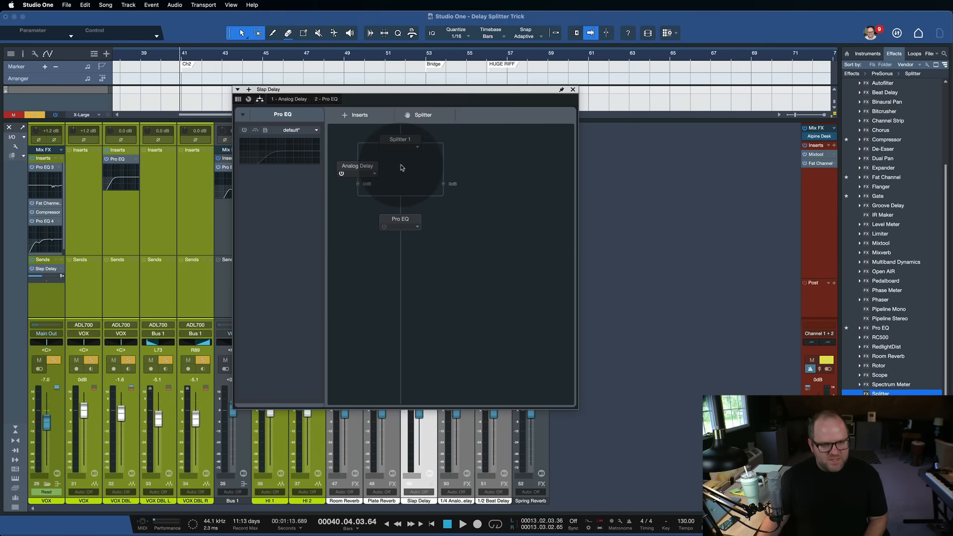
{"action": "left_click", "coordinate": [399, 139]}
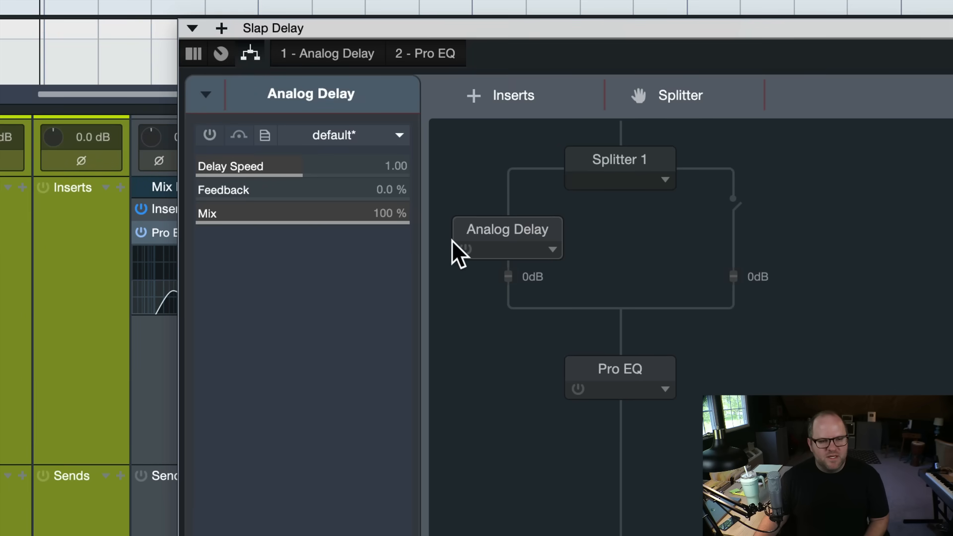
{"action": "mouse_move", "coordinate": [741, 216]}
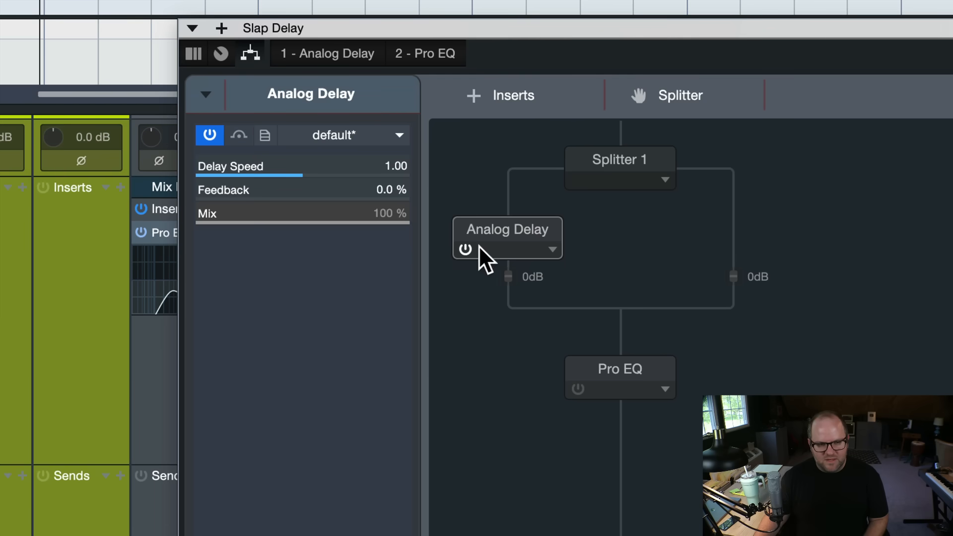
{"action": "mouse_move", "coordinate": [522, 229]}
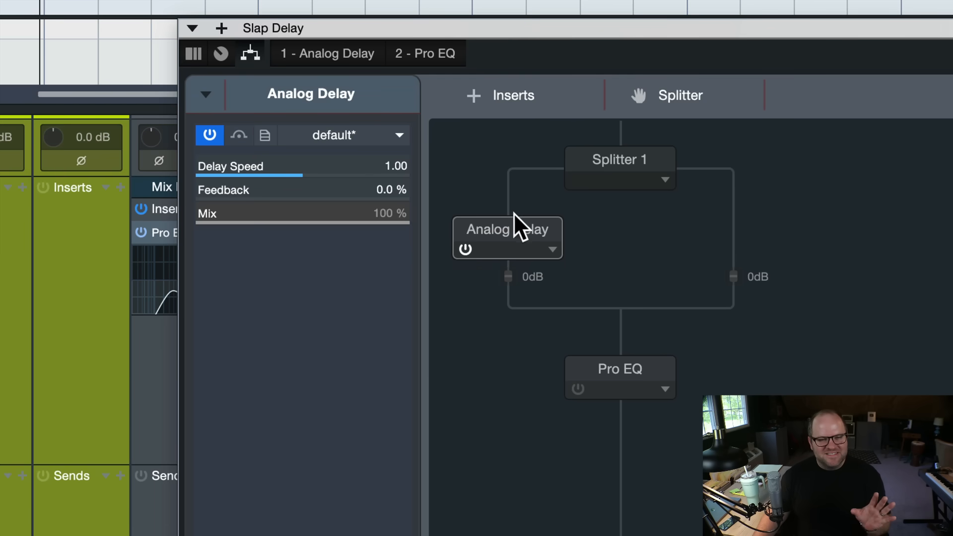
Re-enable Analog Delay on branch one: Speed 1.00, Feedback 0%, Mix 100%.
{"action": "left_click", "coordinate": [619, 168]}
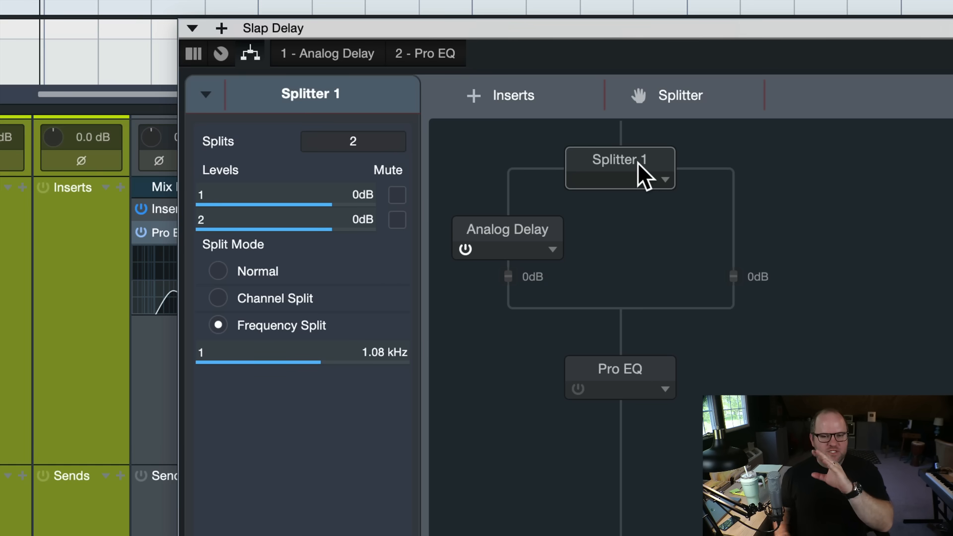
Select Splitter 1 and drag its frequency slider to reset the crossover between bands.
{"action": "left_click", "coordinate": [257, 352]}
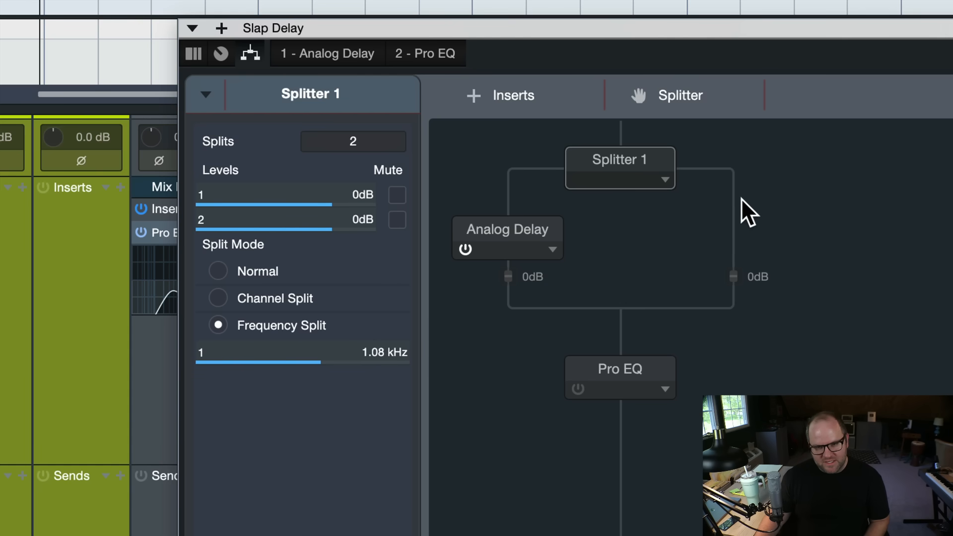
{"action": "mouse_move", "coordinate": [680, 249]}
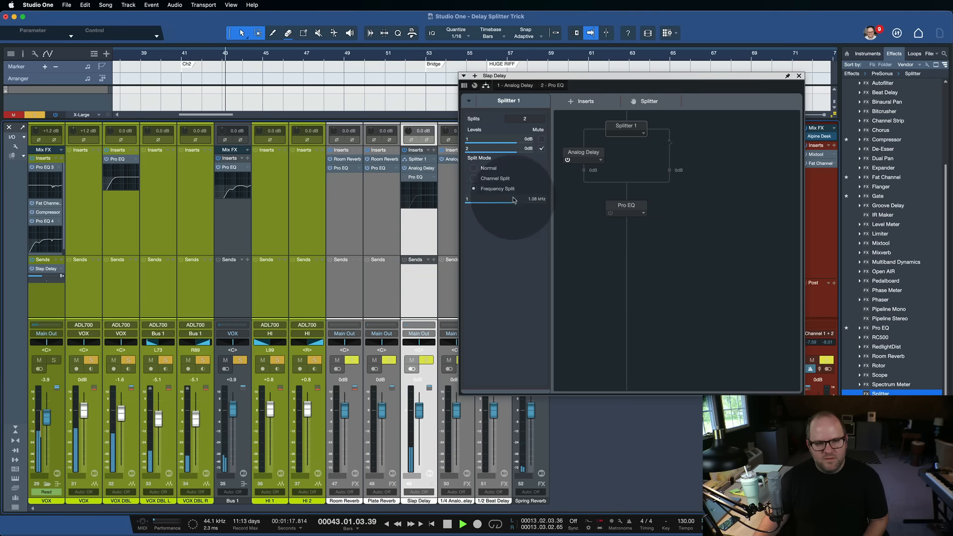
{"action": "left_click_drag", "start_coordinate": [487, 198], "coordinate": [517, 199]}
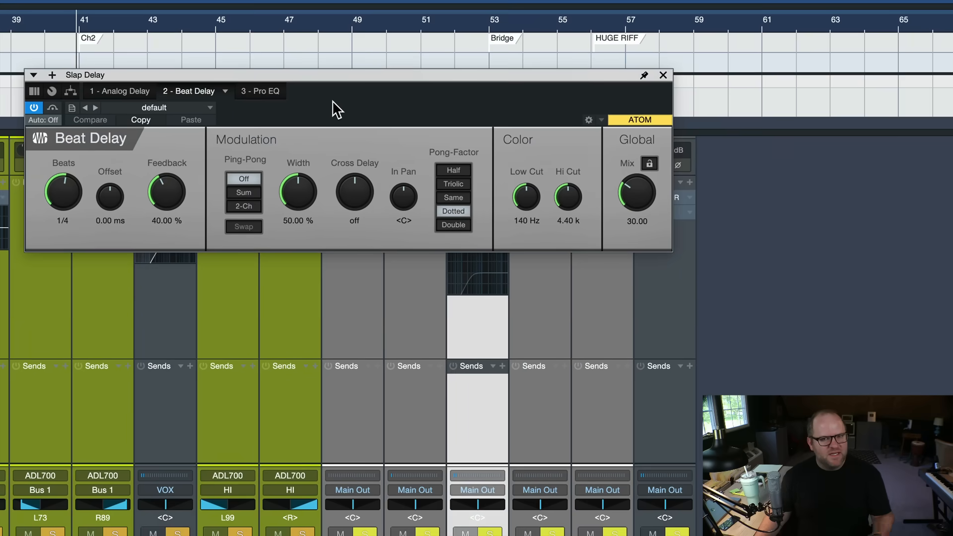
Set Beat Delay to 1/8 beats, 2-channel ping-pong, and raise its high cut to 6.5 kHz.
{"action": "left_click_drag", "start_coordinate": [63, 194], "coordinate": [63, 179]}
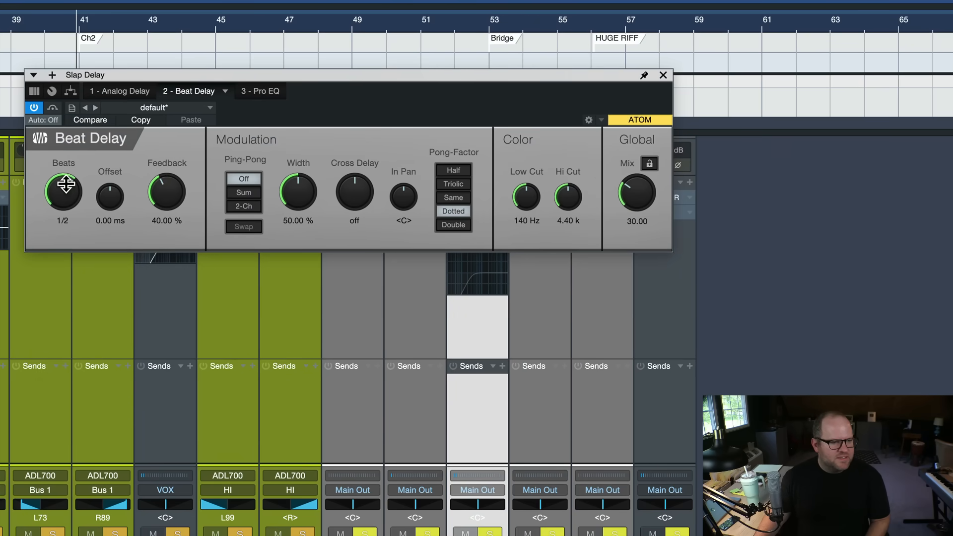
{"action": "left_click_drag", "start_coordinate": [63, 191], "coordinate": [89, 217]}
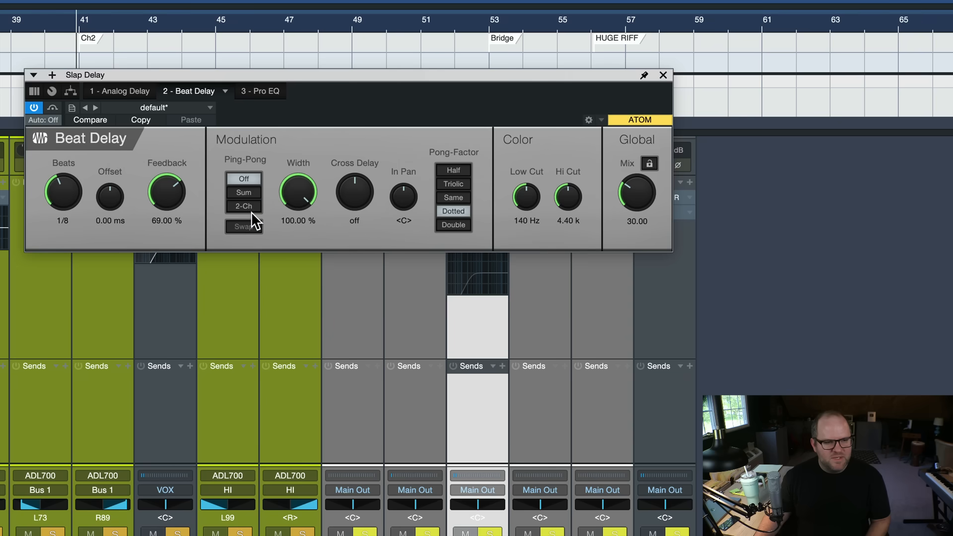
{"action": "left_click", "coordinate": [244, 206]}
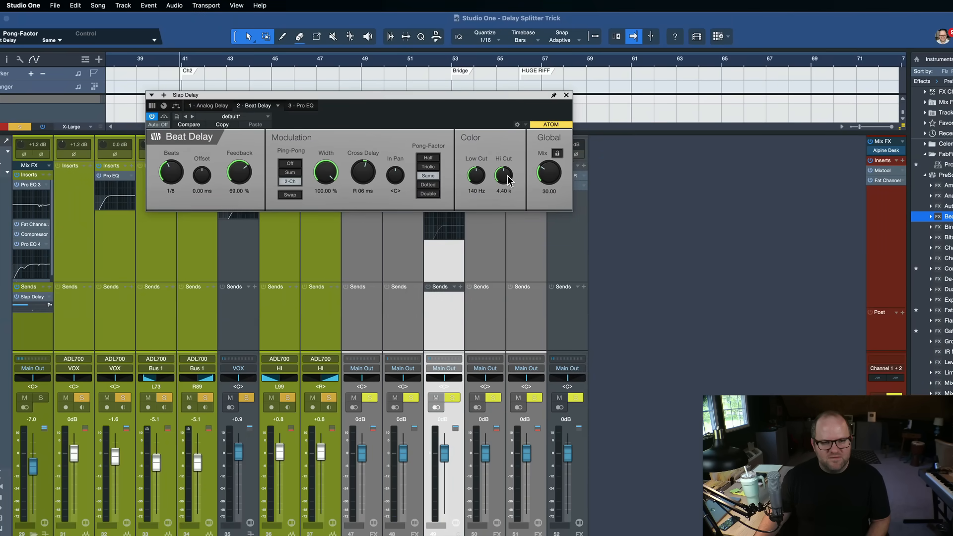
{"action": "left_click_drag", "start_coordinate": [503, 175], "coordinate": [507, 167]}
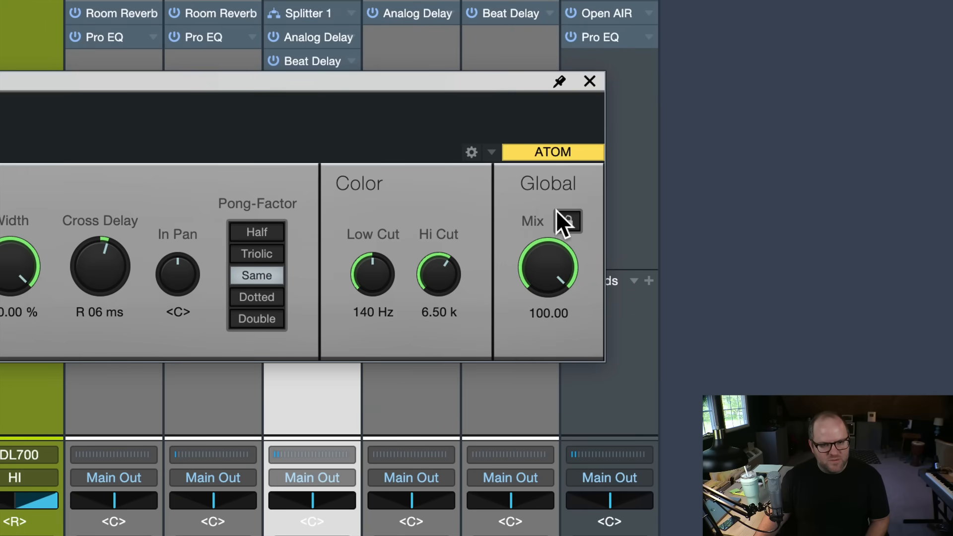
Lock Beat Delay's fully wet 100% mix with the mix lock button.
{"action": "left_click", "coordinate": [567, 221]}
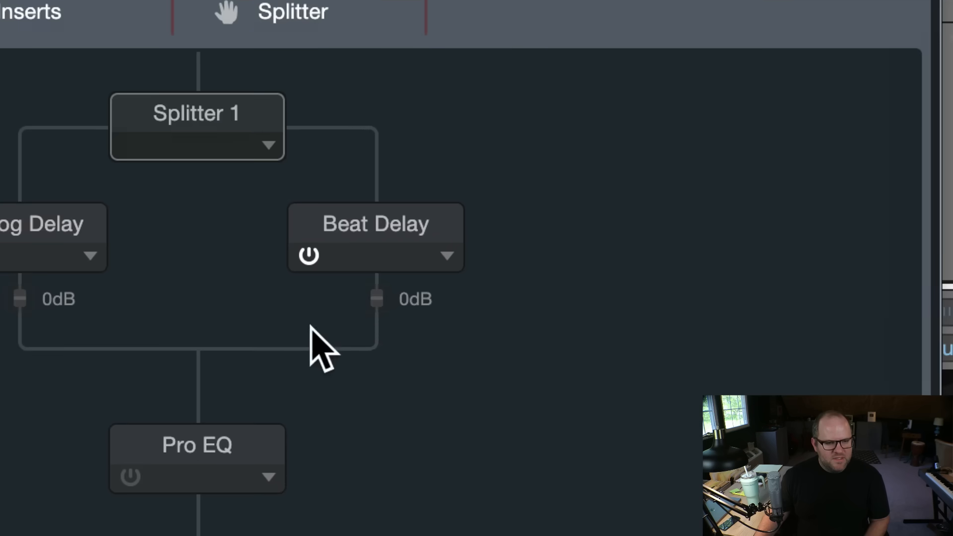
Set the Beat Delay branch fader in Splitter 1 to about +3 dB.
{"action": "left_click_drag", "start_coordinate": [377, 299], "coordinate": [377, 343]}
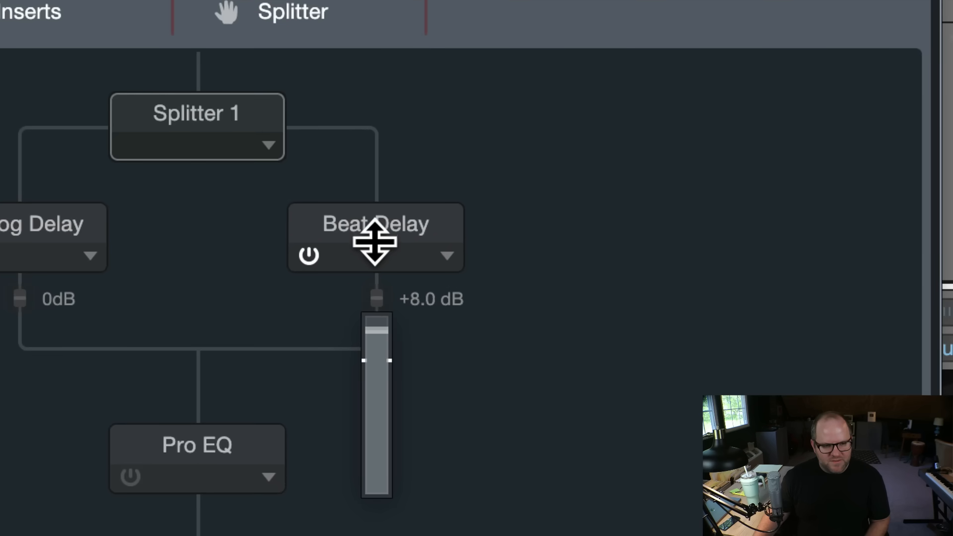
{"action": "left_click_drag", "start_coordinate": [376, 243], "coordinate": [377, 317]}
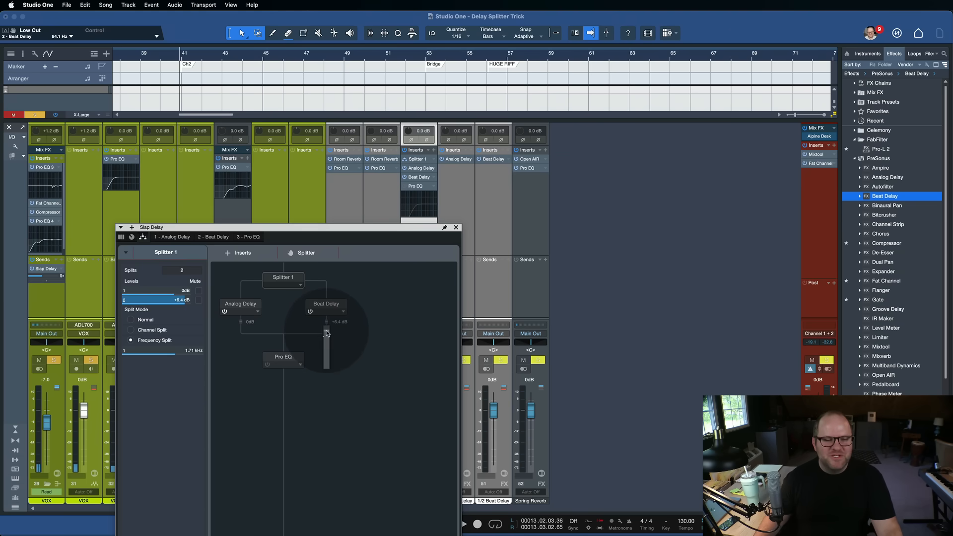
{"action": "left_click_drag", "start_coordinate": [327, 333], "coordinate": [328, 344]}
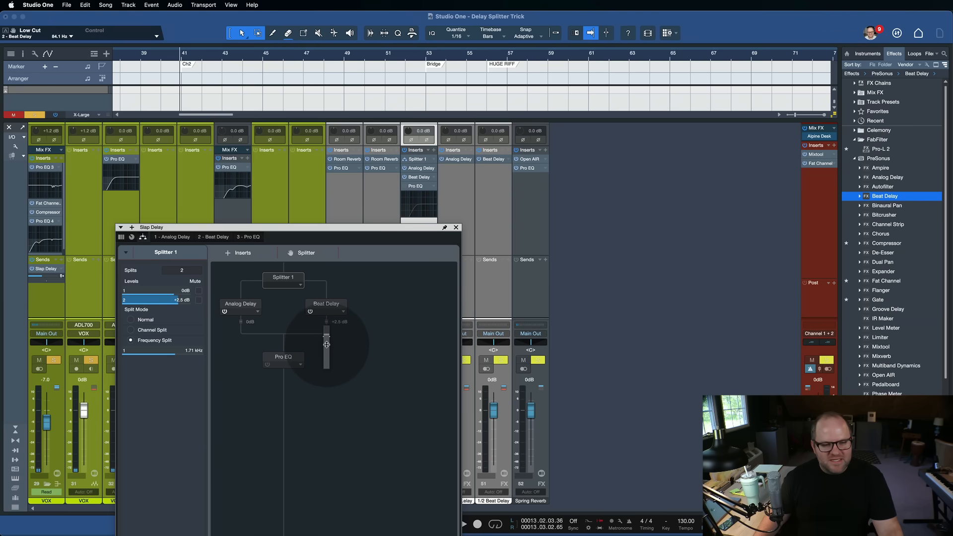
{"action": "left_click_drag", "start_coordinate": [327, 344], "coordinate": [327, 325]}
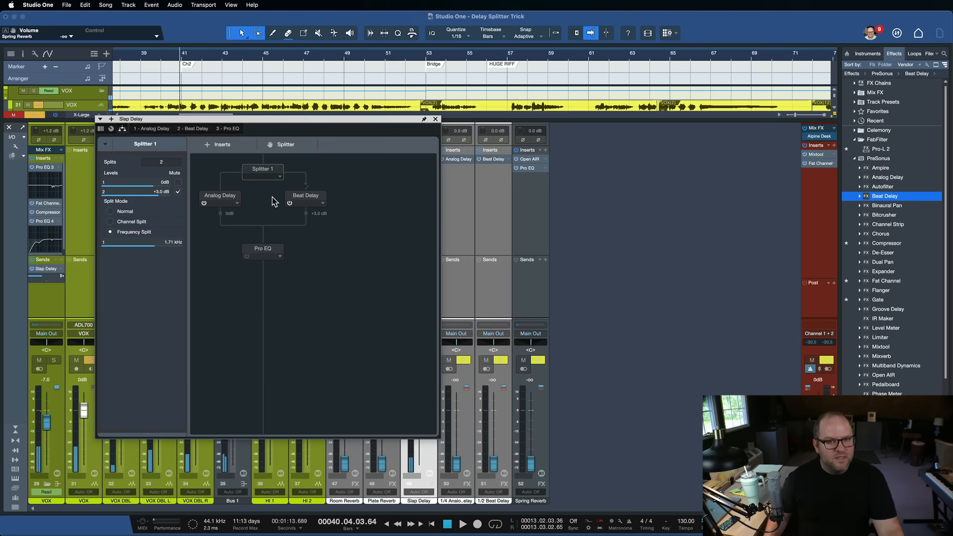
{"action": "mouse_move", "coordinate": [314, 181]}
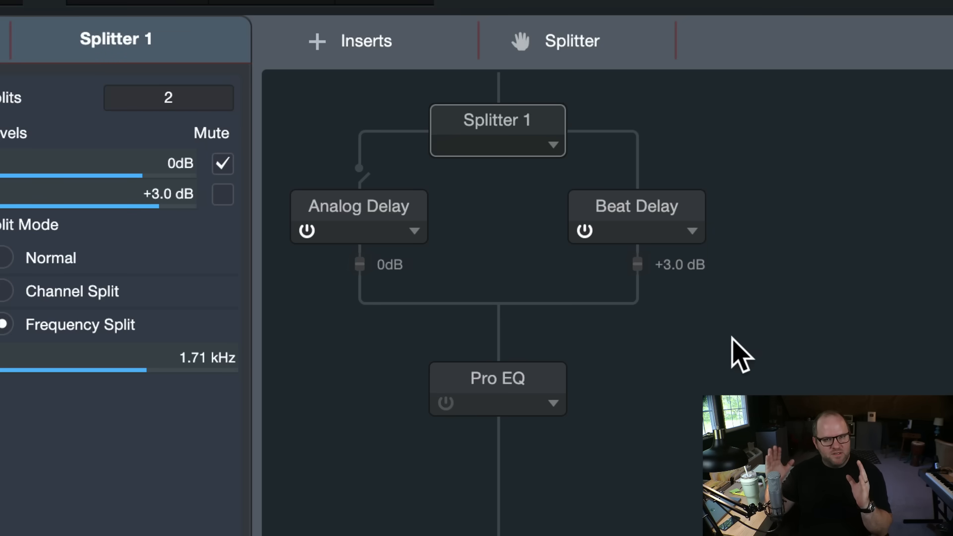
{"action": "mouse_move", "coordinate": [735, 338]}
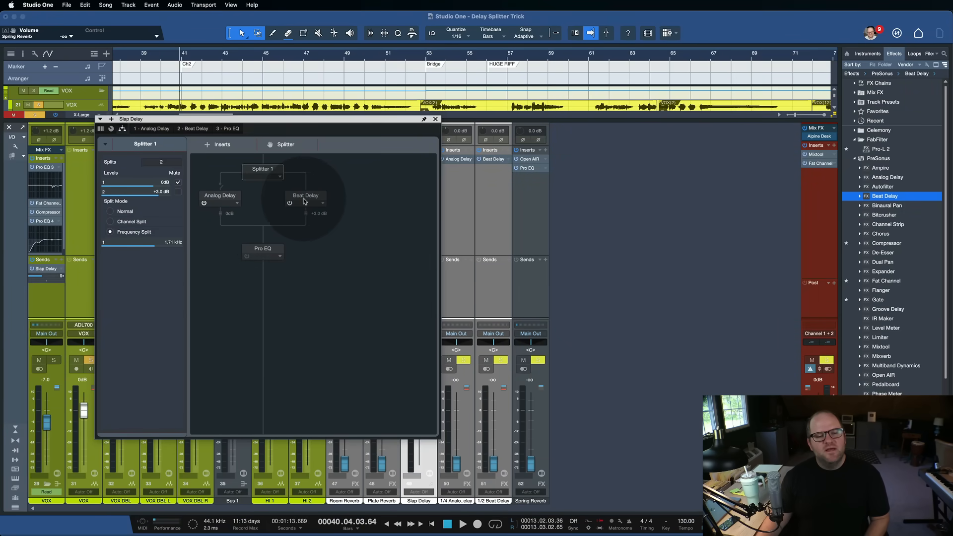
{"action": "mouse_move", "coordinate": [268, 176]}
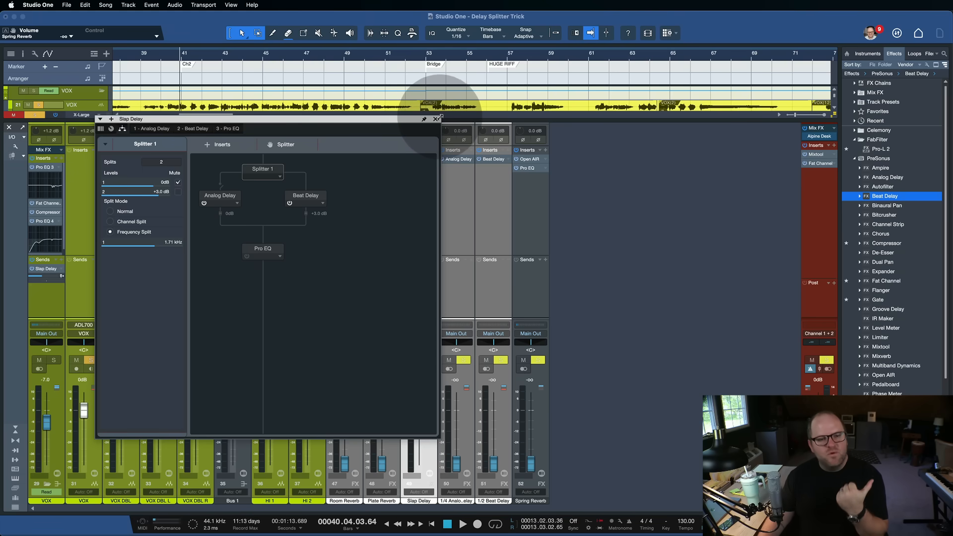
{"action": "left_click", "coordinate": [437, 118]}
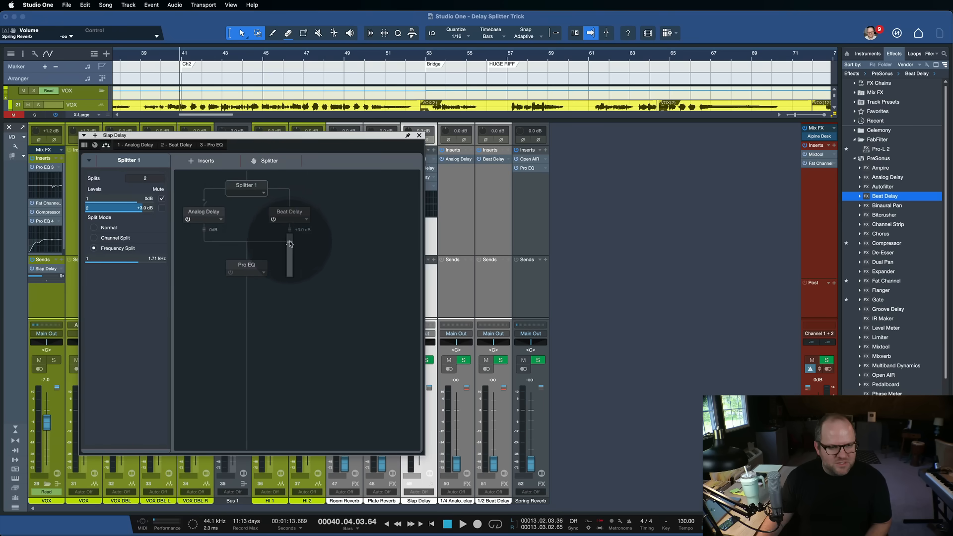
Raise the Beat Delay branch level fader to roughly +6 dB.
{"action": "left_click_drag", "start_coordinate": [289, 243], "coordinate": [280, 227]}
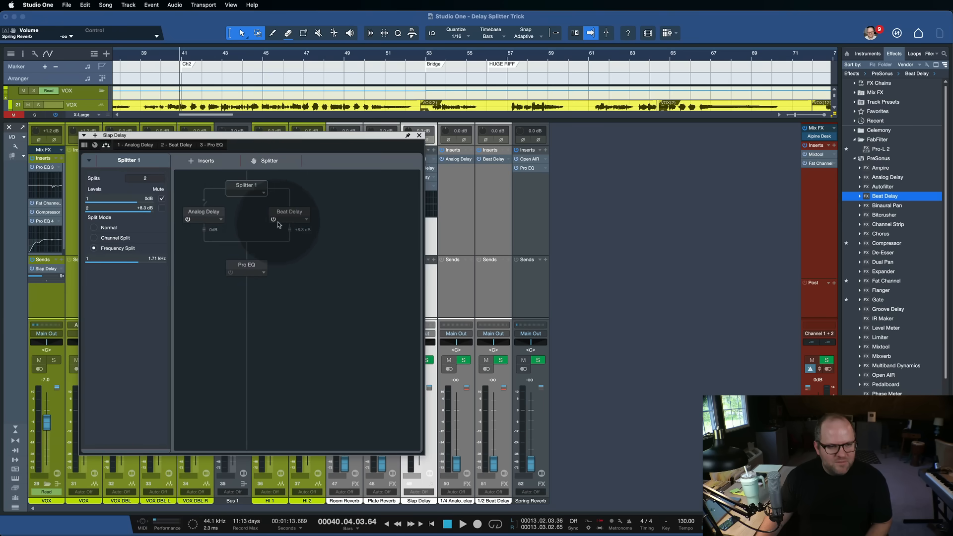
{"action": "left_click", "coordinate": [290, 211]}
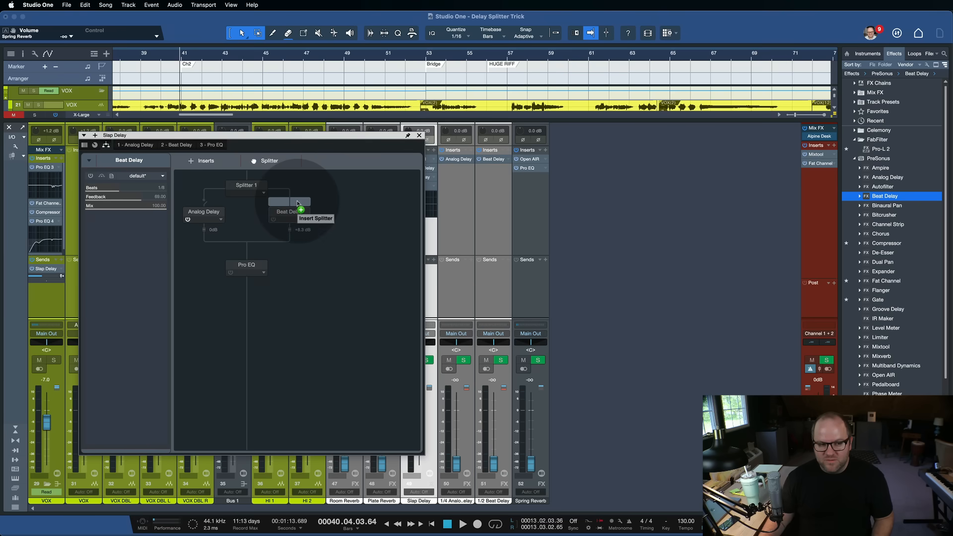
Insert Splitter 2 on the Beat Delay branch, ahead of Beat Delay.
{"action": "left_click", "coordinate": [316, 219]}
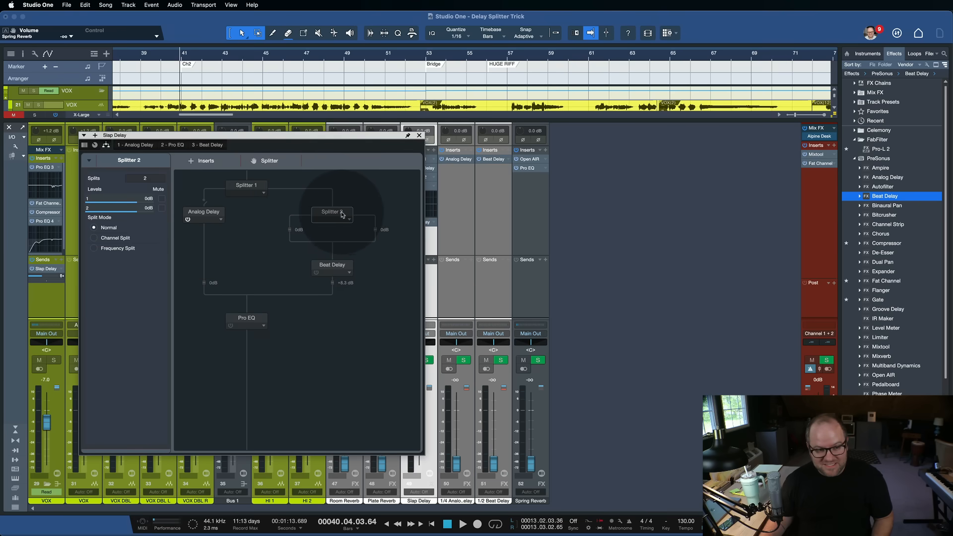